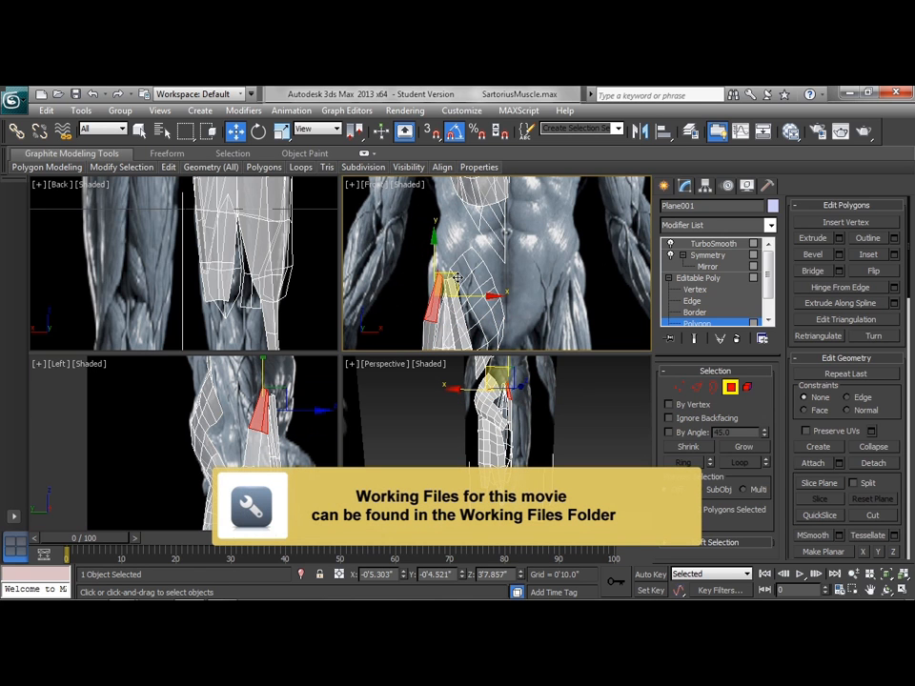
Move the selected hip polygon onto the sculpt, then fit the patch vertices and weld the duplicate.
left_click_drag(448, 286, 454, 267)
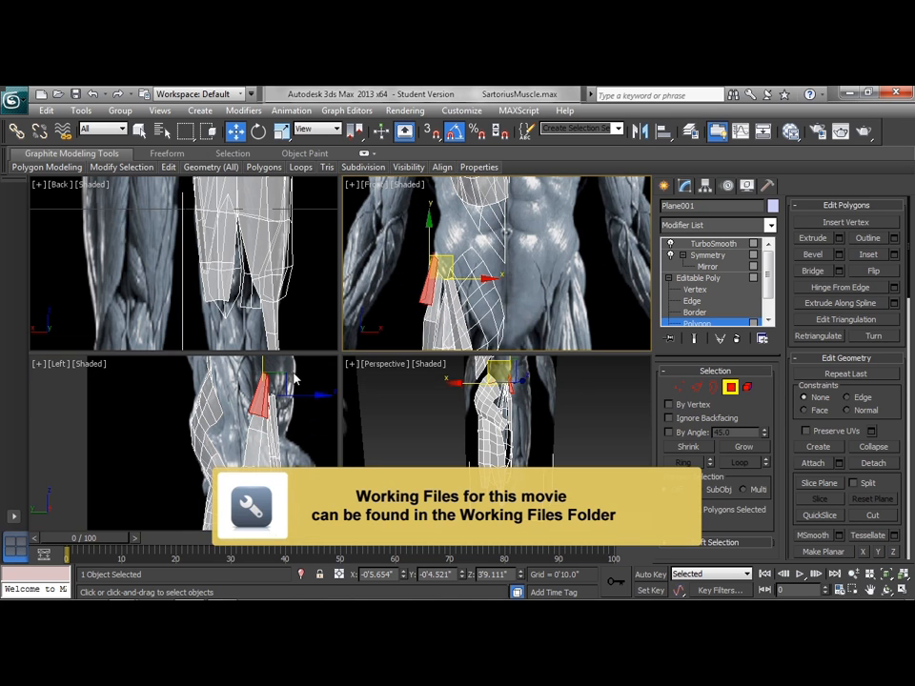
left_click_drag(296, 377, 270, 369)
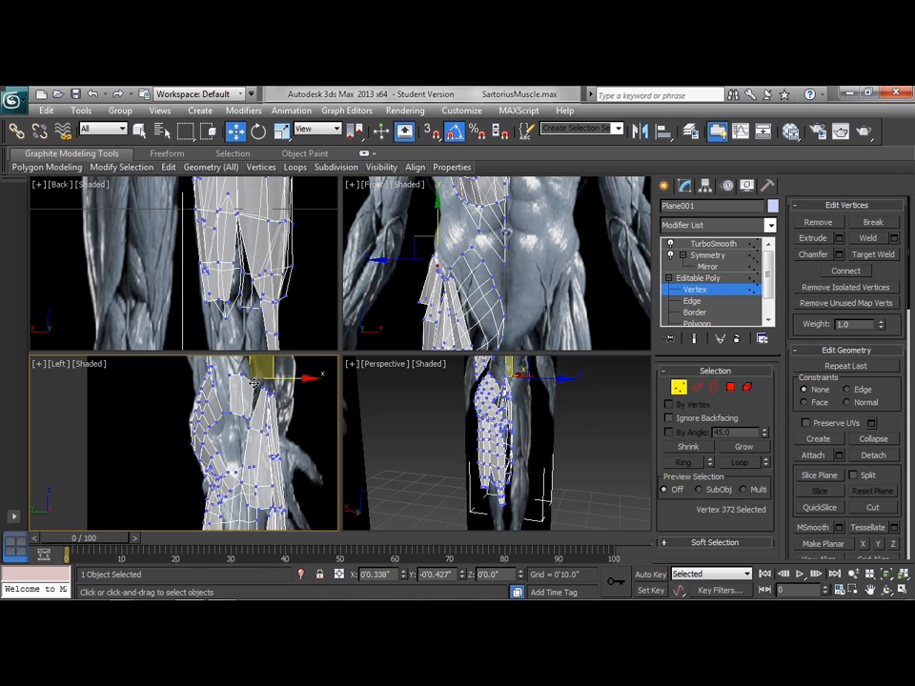
left_click_drag(265, 382, 238, 404)
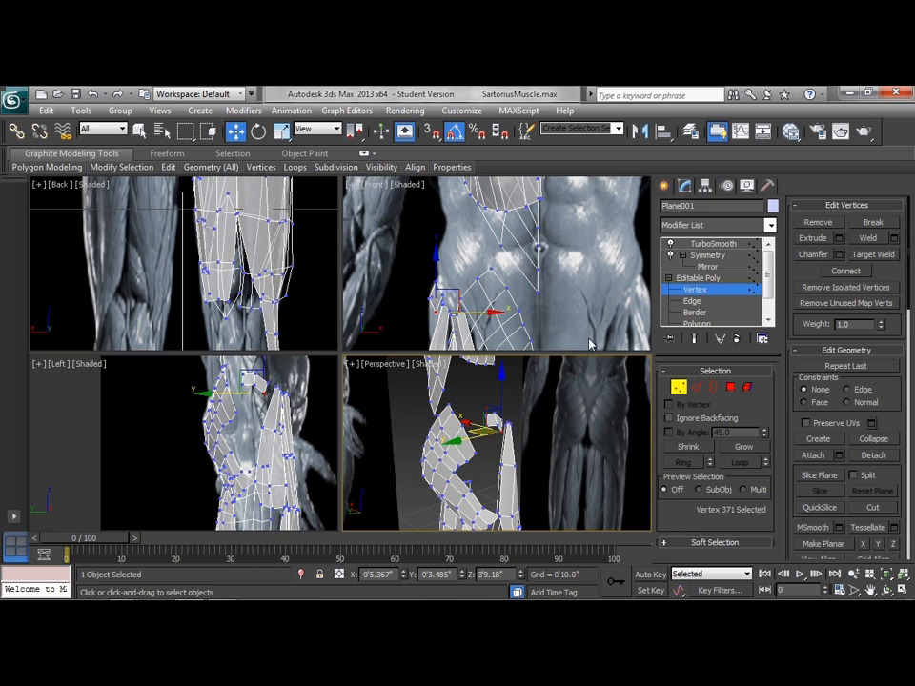
Extend the border edges around the side of the hip and weld the new vertices to the mesh.
left_click(694, 302)
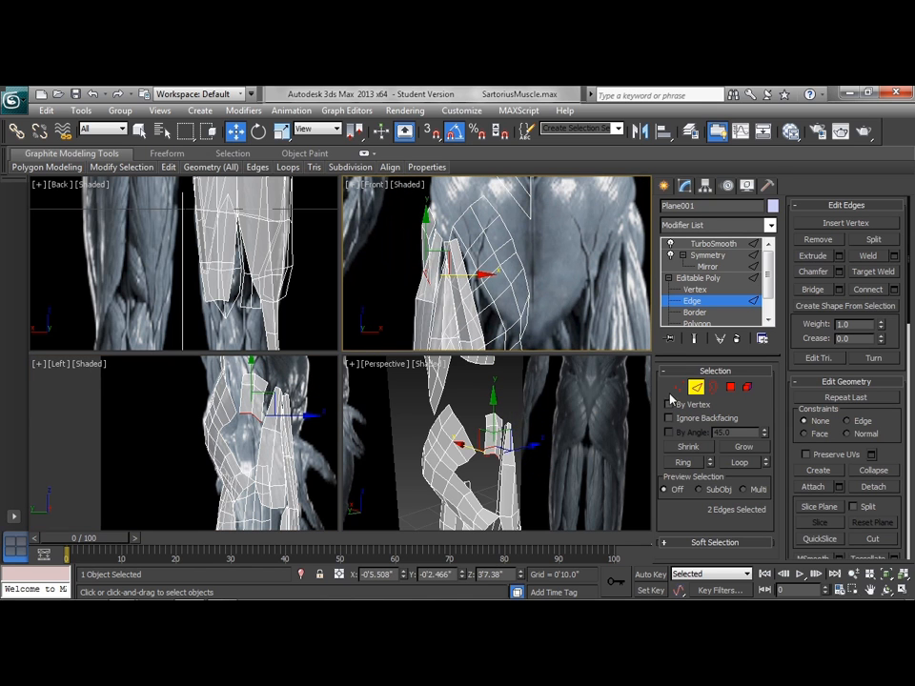
left_click(694, 290)
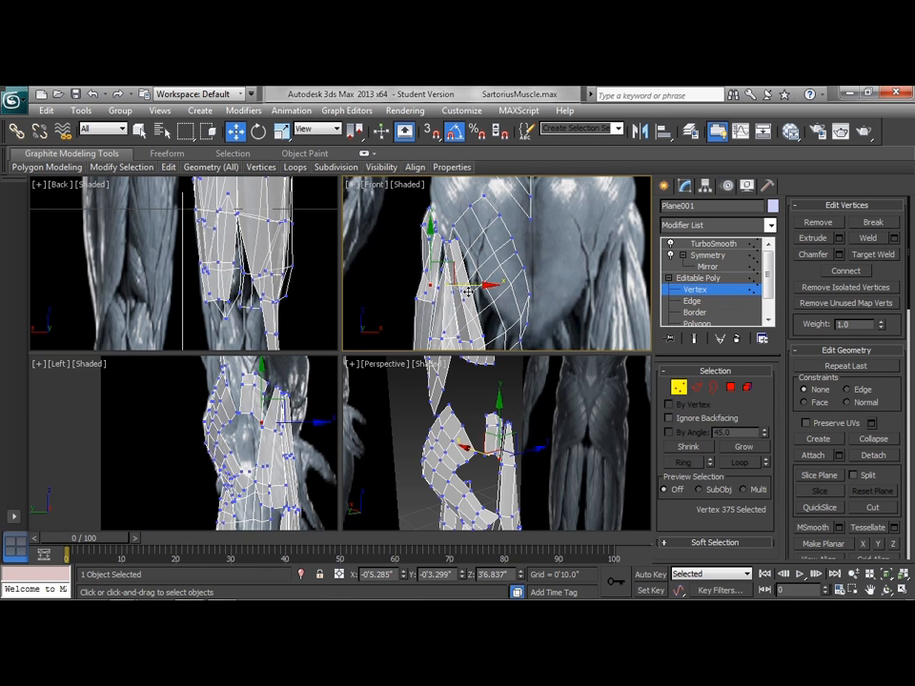
left_click_drag(467, 286, 456, 267)
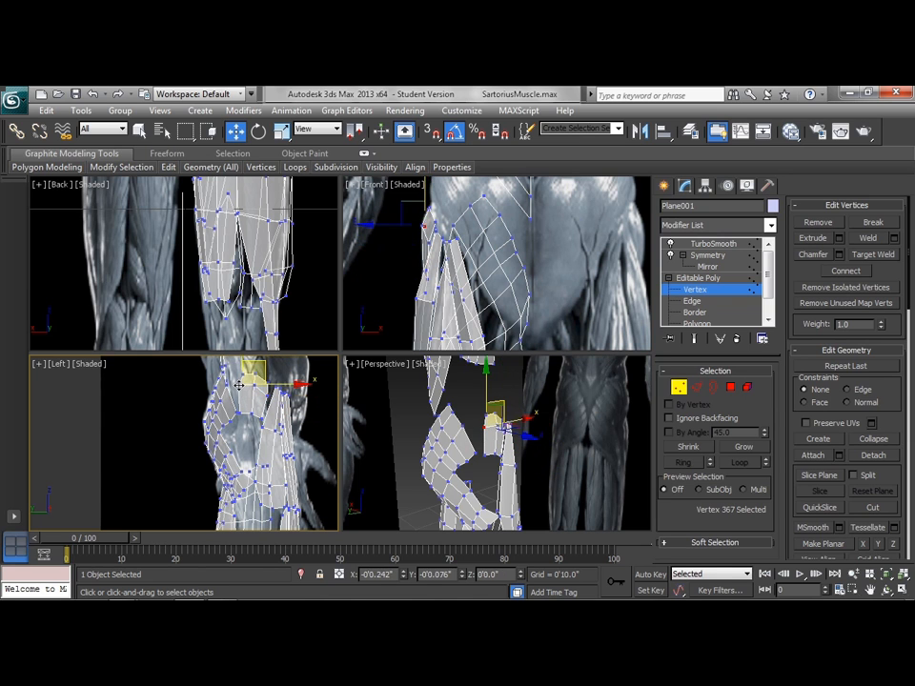
left_click_drag(256, 382, 263, 401)
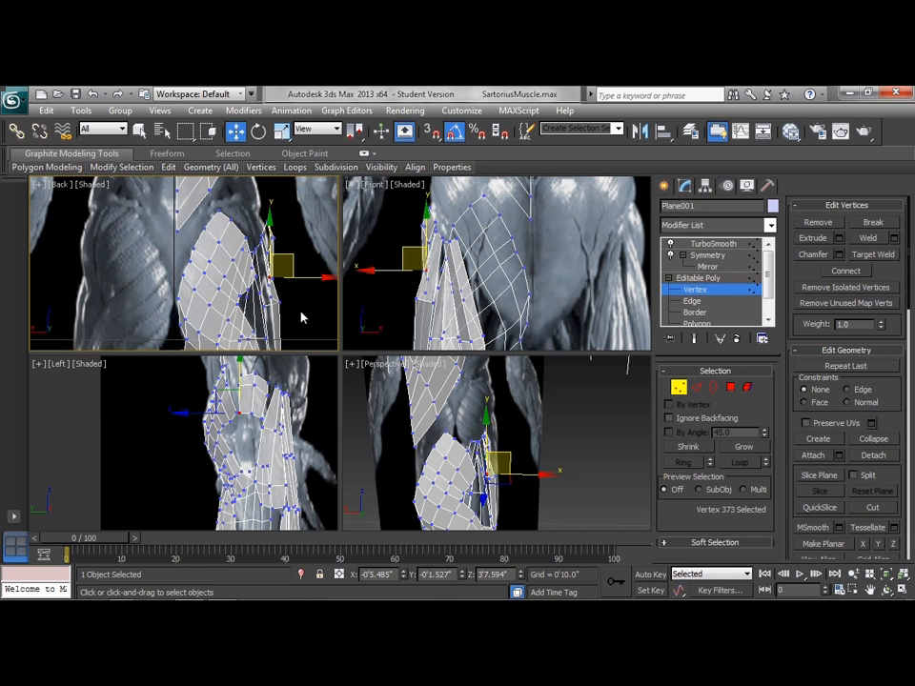
mouse_move(439, 271)
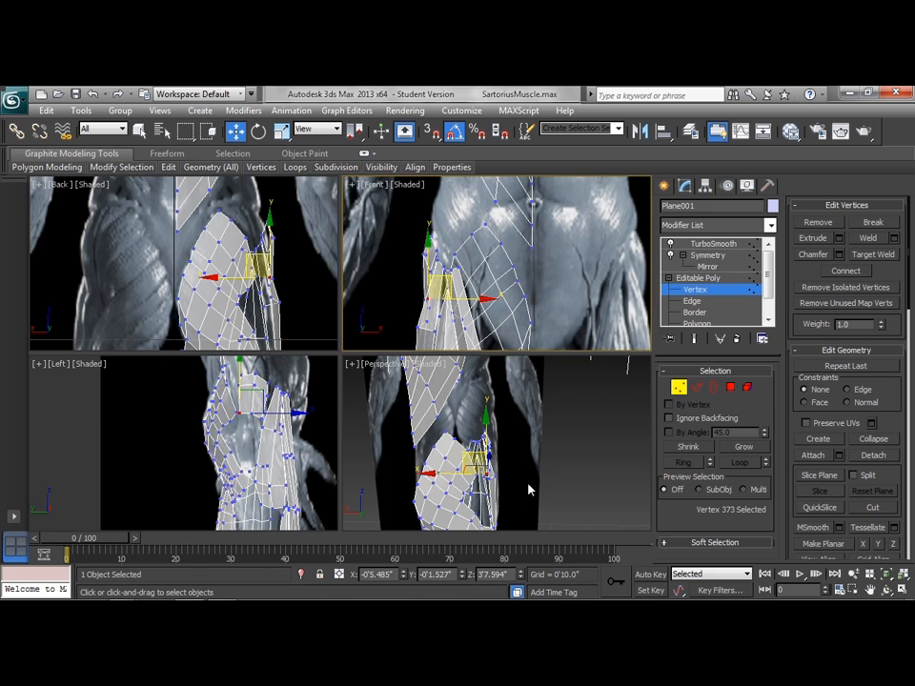
mouse_move(236, 385)
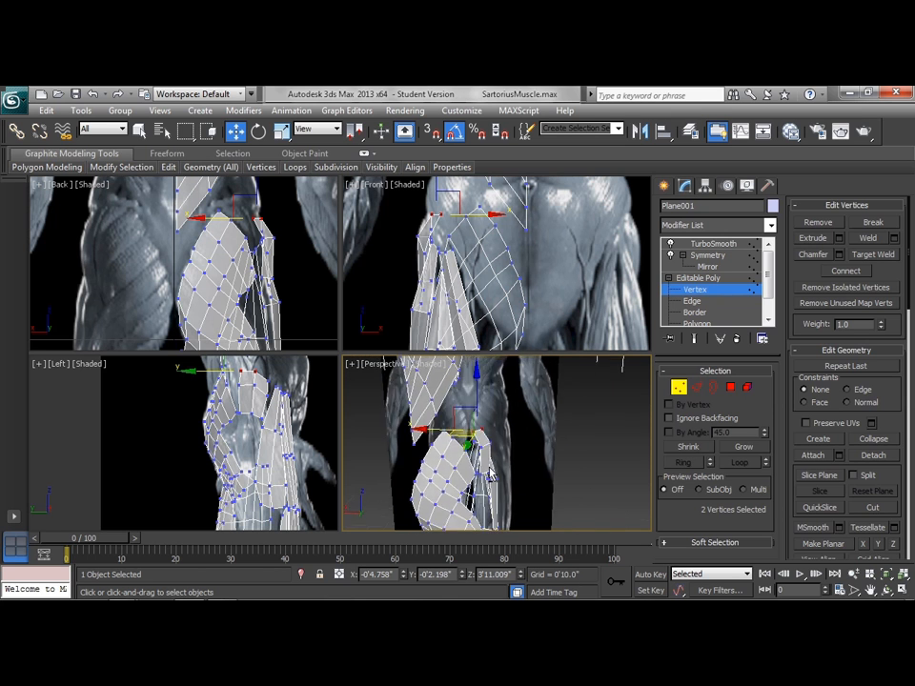
Select the strip's lower border edges and Shift-move them down the front of the thigh.
left_click(693, 302)
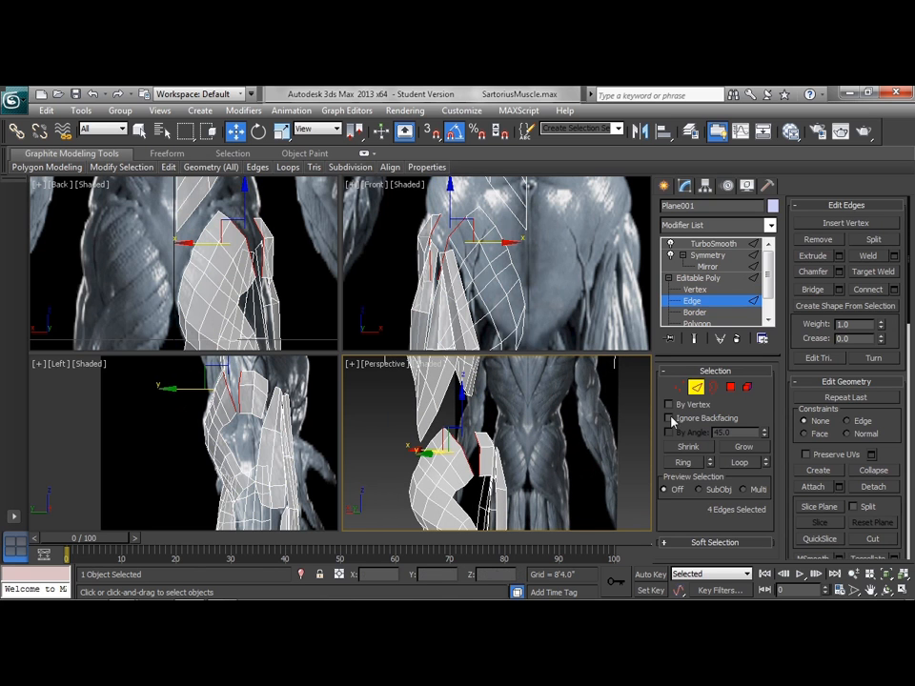
left_click(889, 289)
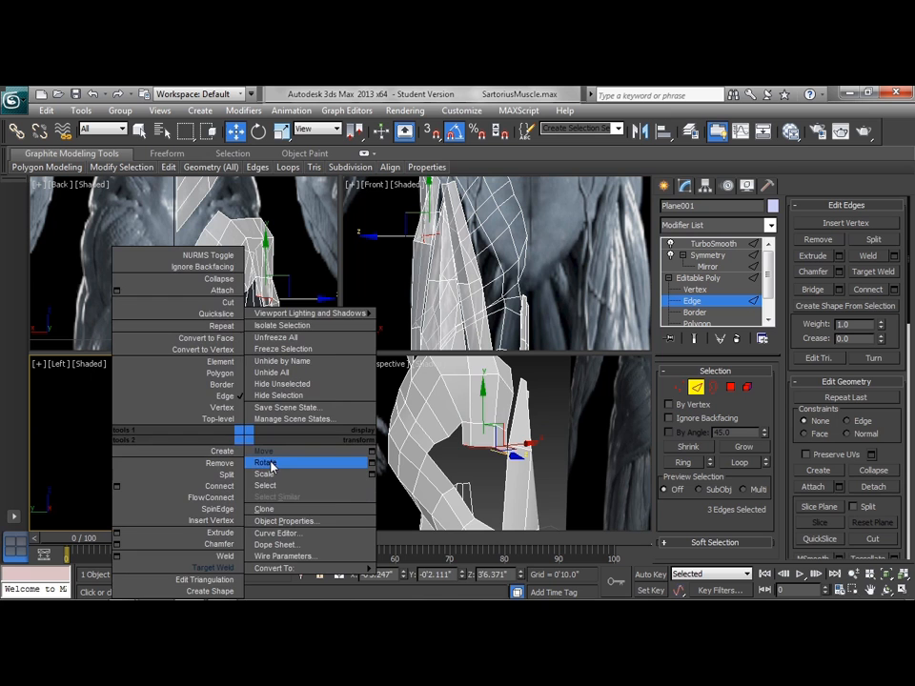
Adjust the thigh strip vertices and select an edge to reshape.
left_click(267, 463)
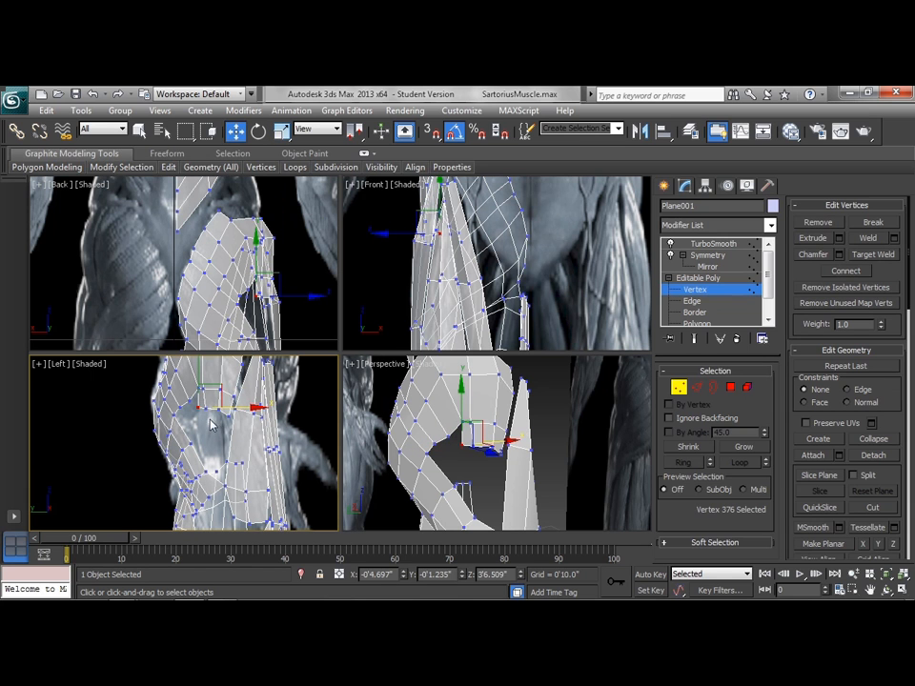
left_click_drag(209, 410, 213, 415)
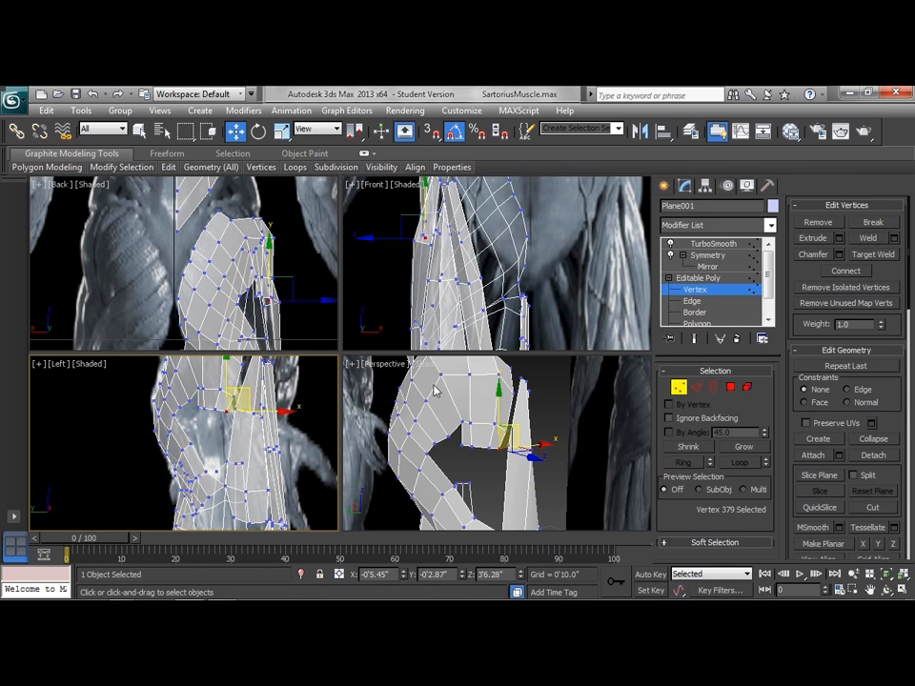
left_click(694, 301)
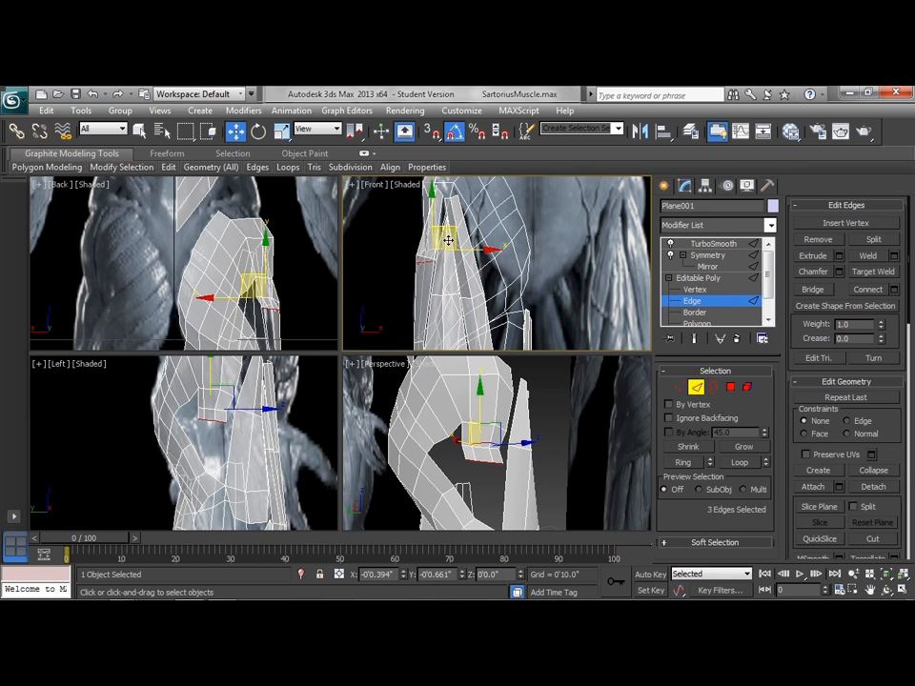
Move the selected edge with Soft Selection so neighbouring geometry follows smoothly.
left_click_drag(448, 240, 467, 263)
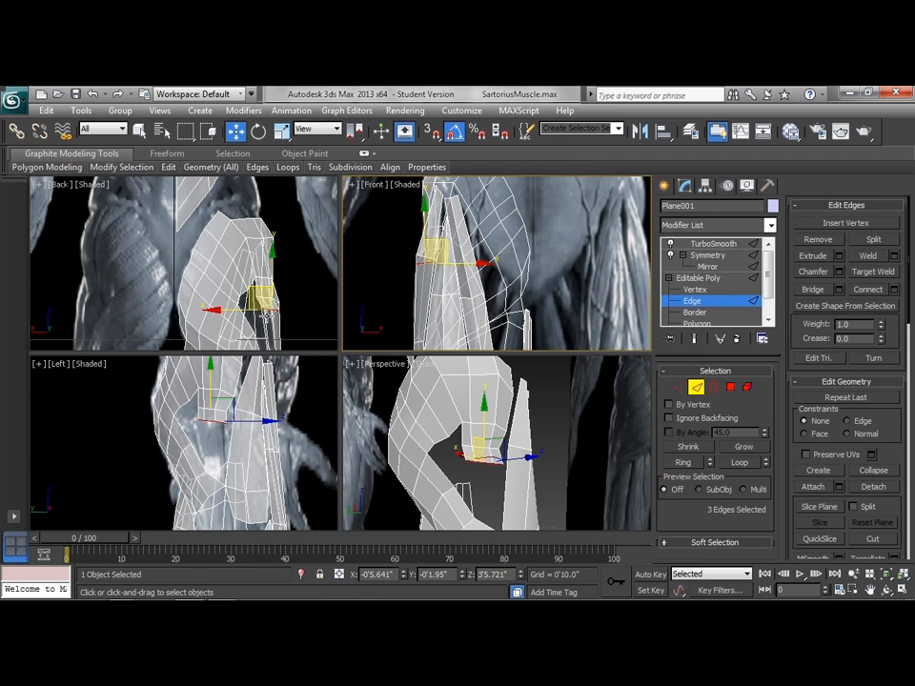
mouse_move(431, 411)
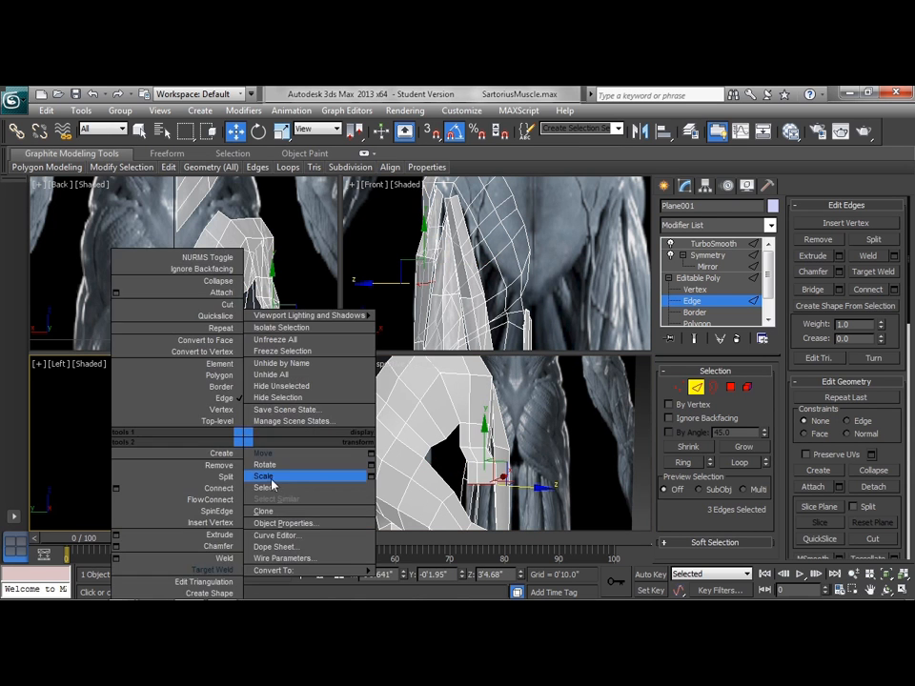
left_click(264, 477)
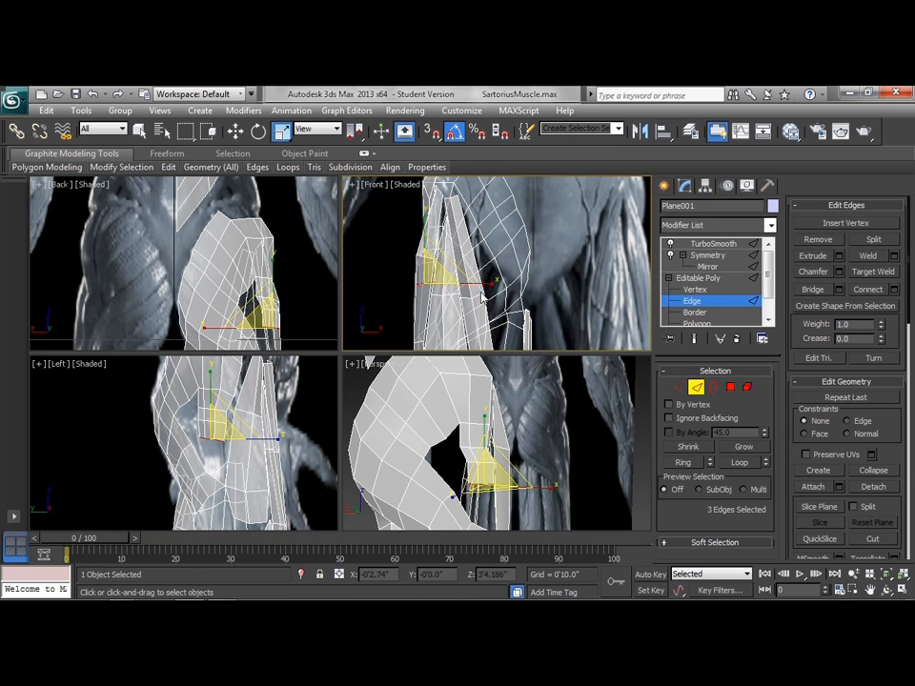
left_click_drag(467, 283, 486, 283)
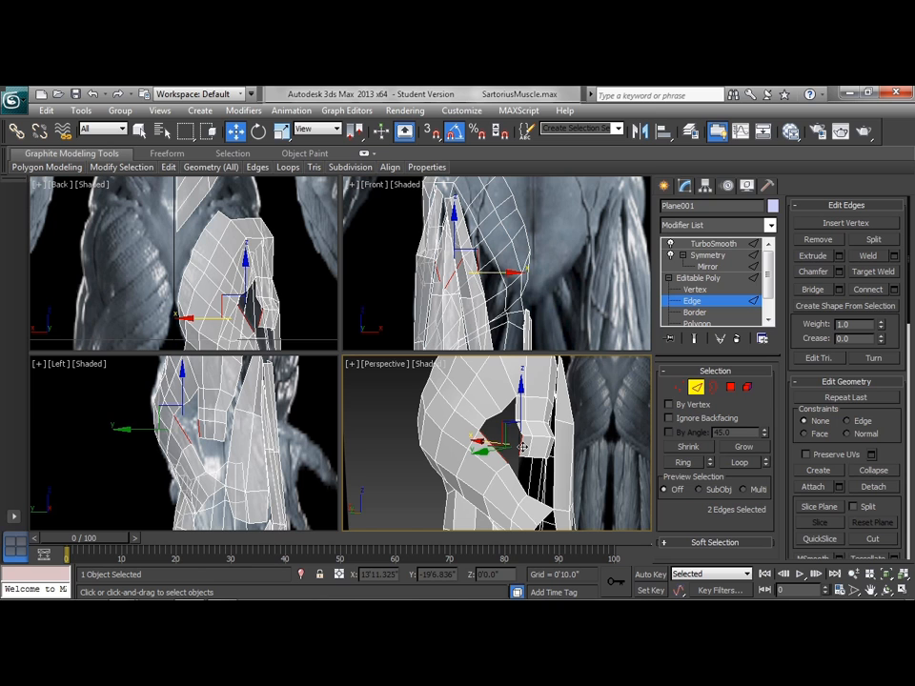
mouse_move(532, 446)
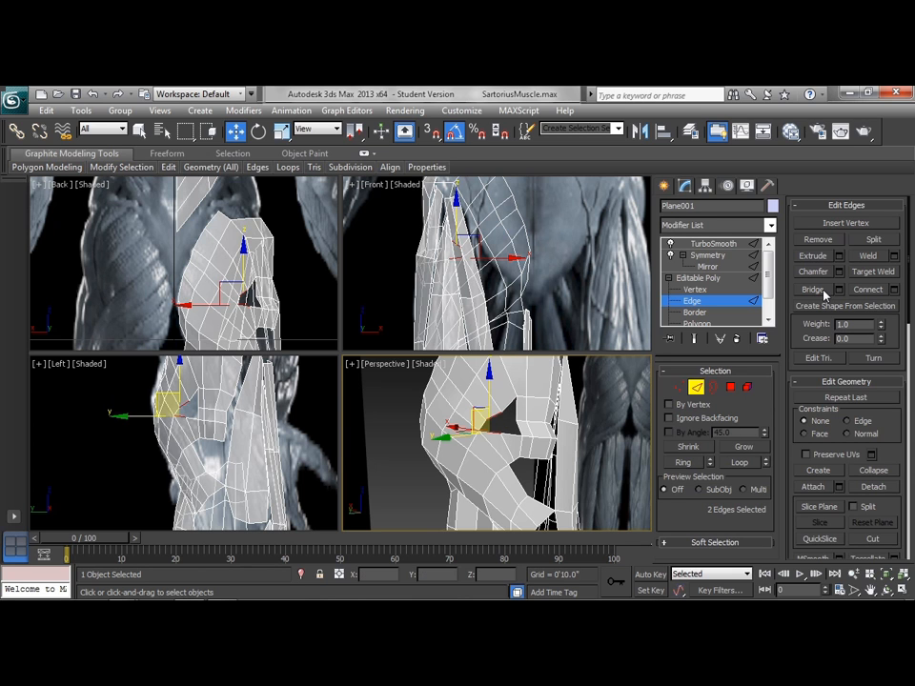
Select edges across the hip patch and Connect them to insert new edge loops.
left_click(812, 290)
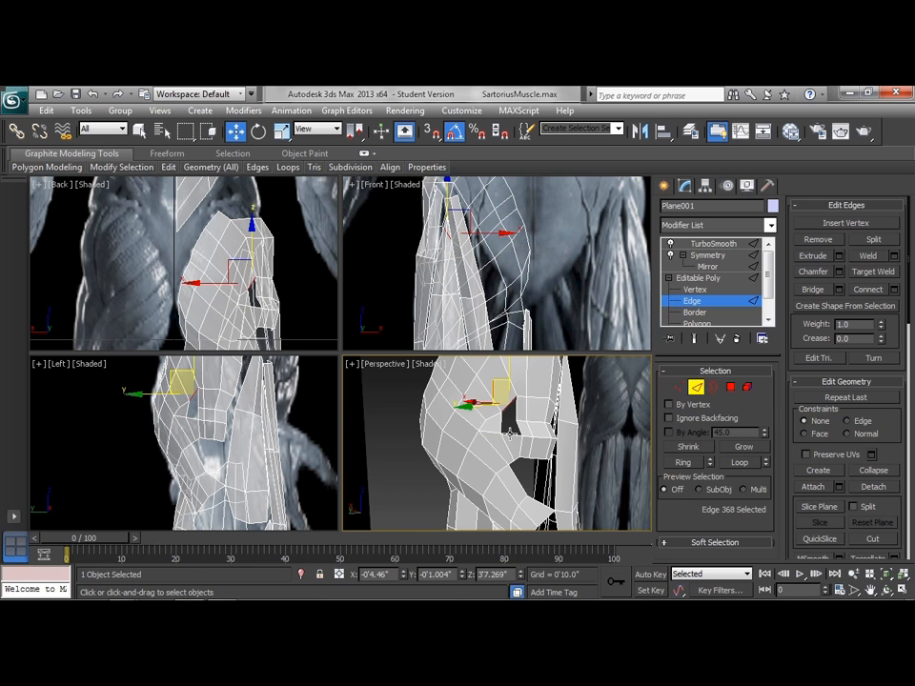
left_click(511, 434)
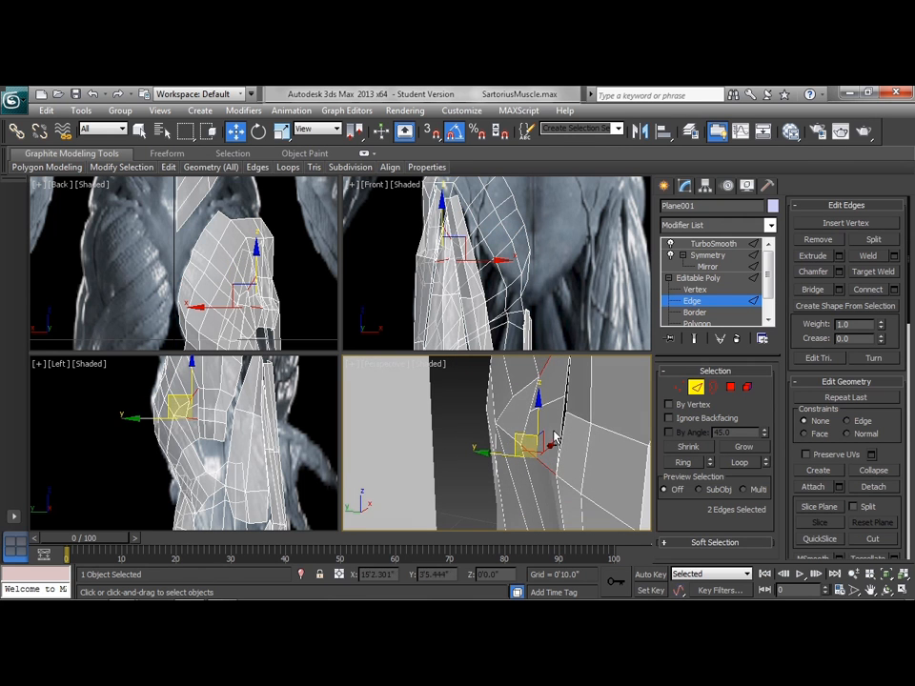
left_click(696, 289)
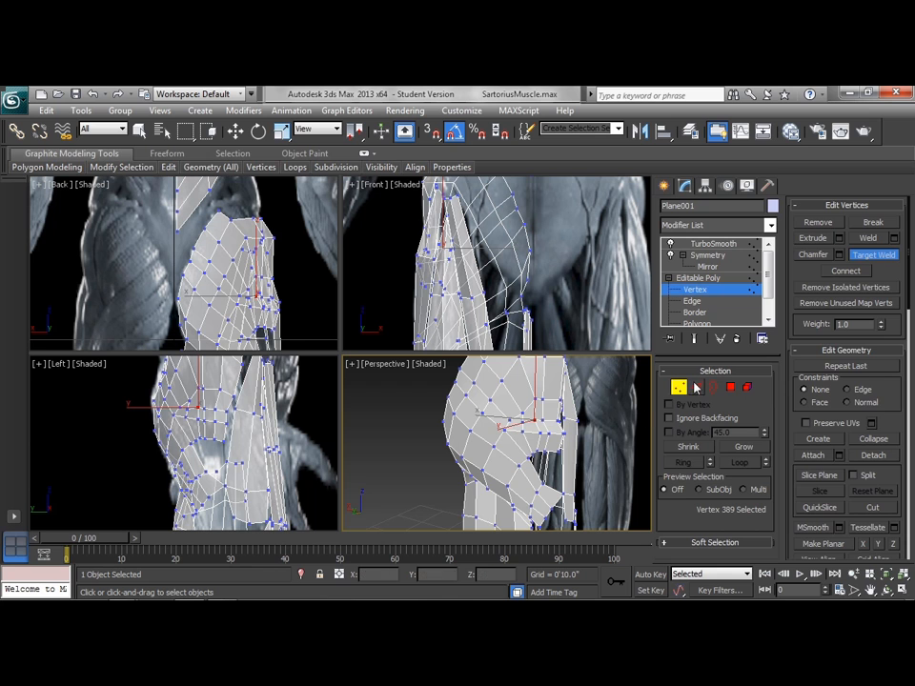
Pick two vertices across a hip polygon and Connect them with a new edge.
left_click(694, 302)
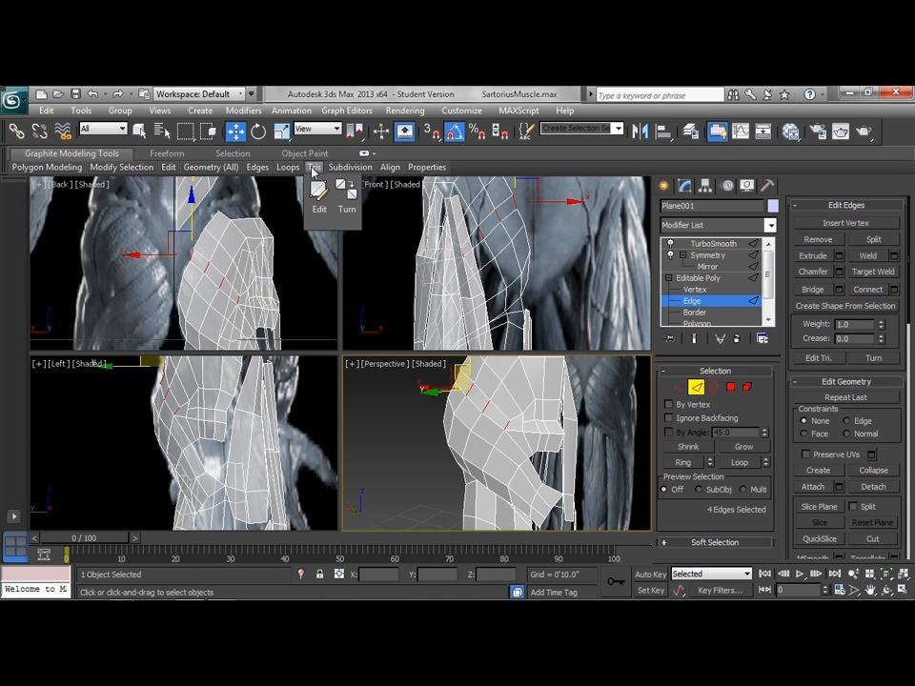
left_click(288, 168)
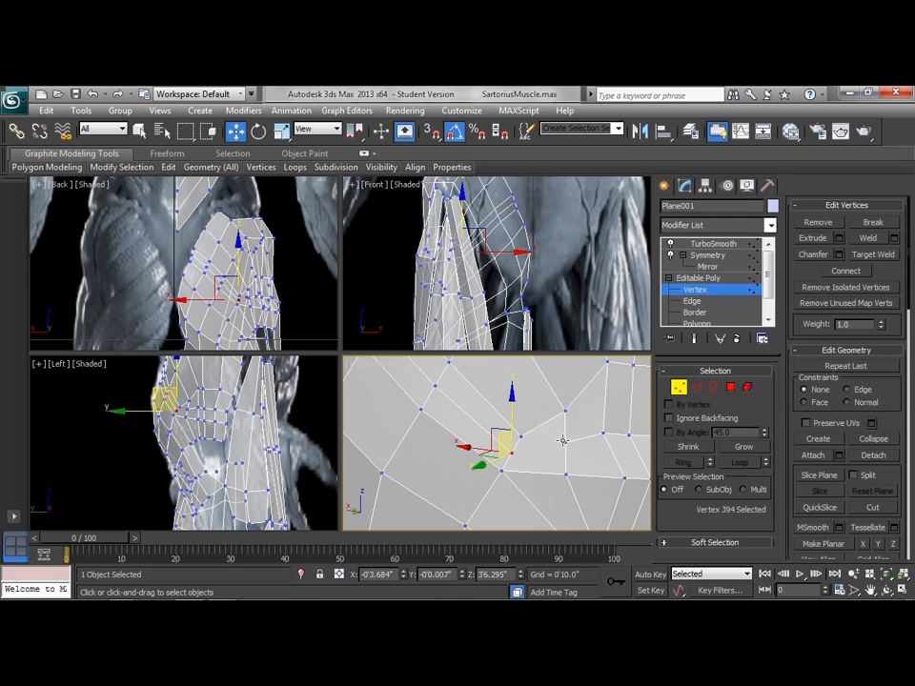
left_click(847, 271)
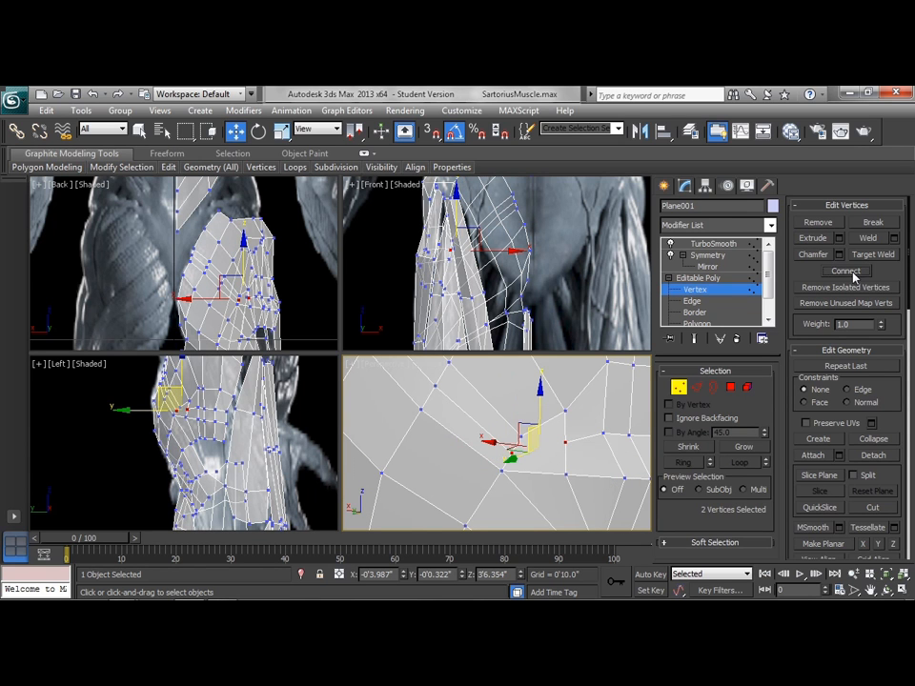
mouse_move(888, 422)
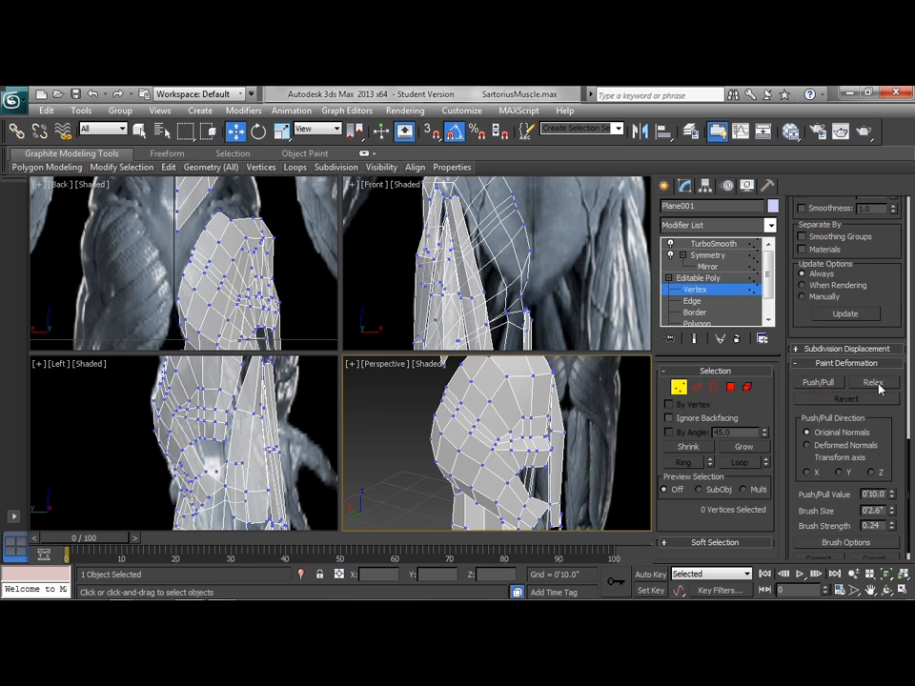
Brush the Paint Deformation Relax tool over the hip mesh to even out the polygons.
left_click(874, 382)
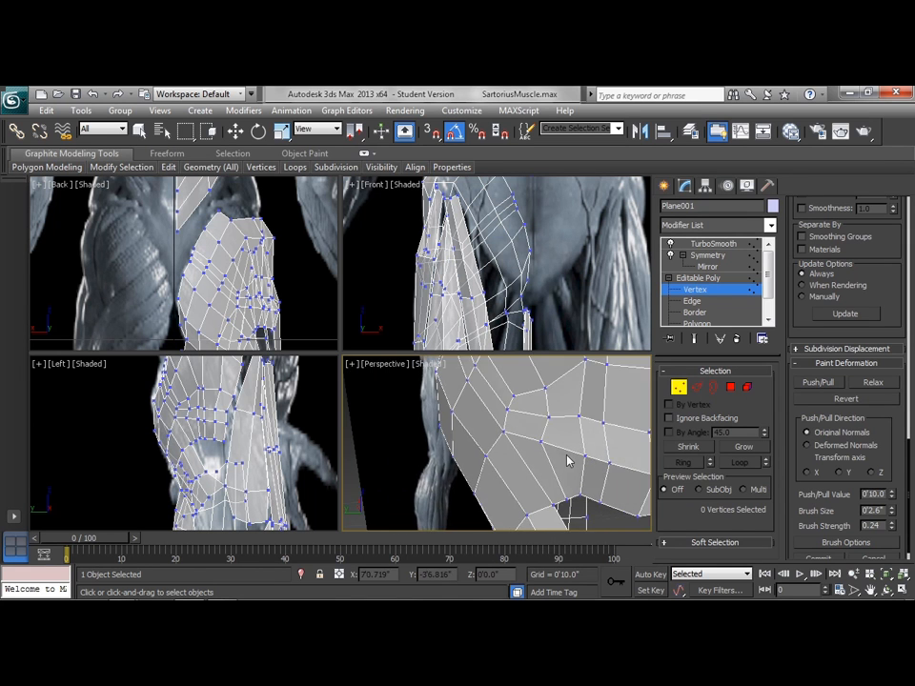
left_click(873, 381)
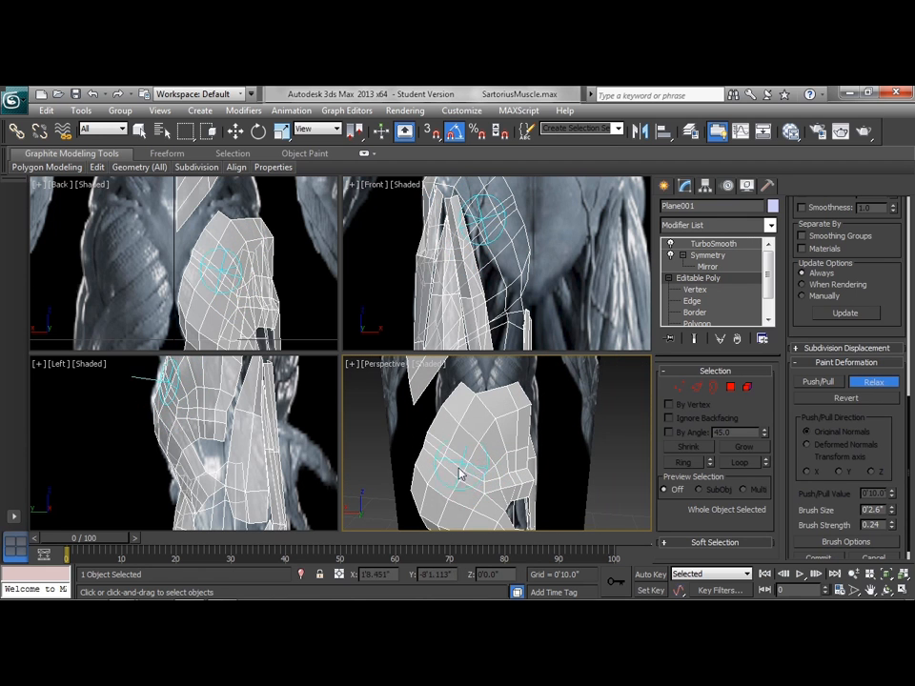
left_click_drag(463, 473, 515, 431)
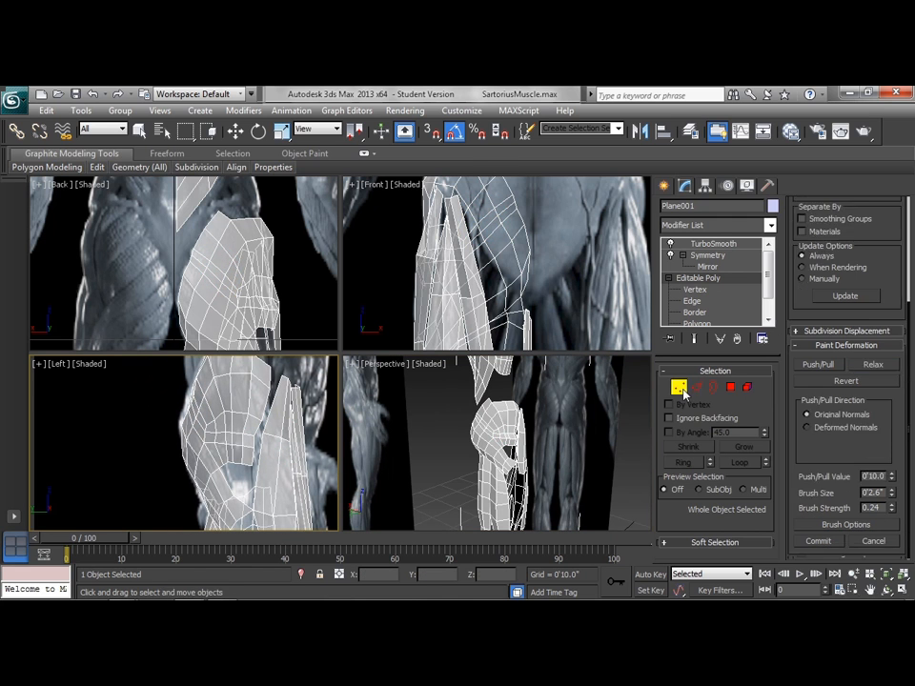
Soft-select a group of thigh vertices and move them with falloff to reshape the thigh.
left_click(702, 289)
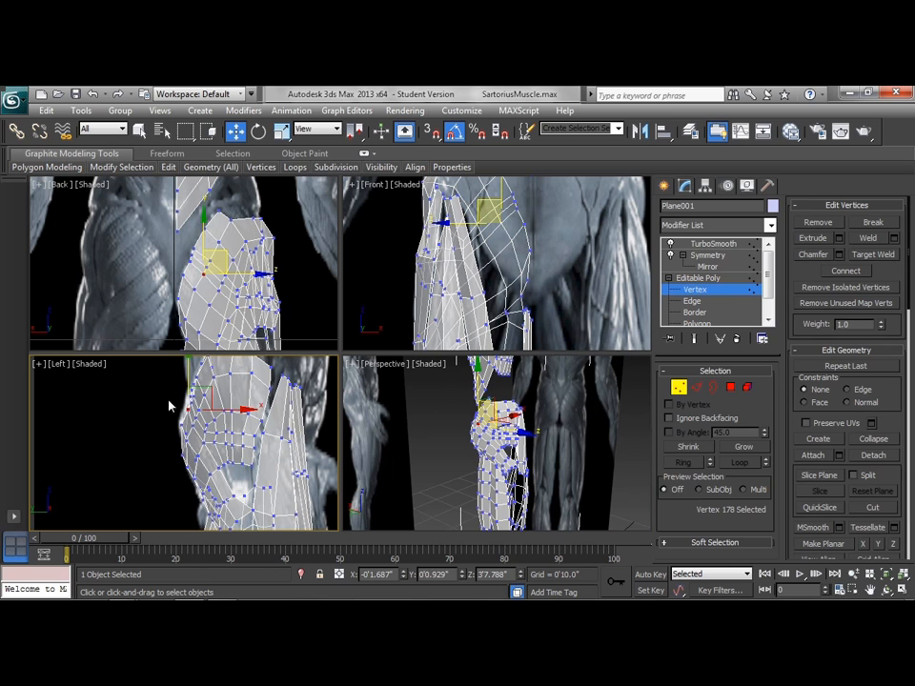
mouse_move(549, 416)
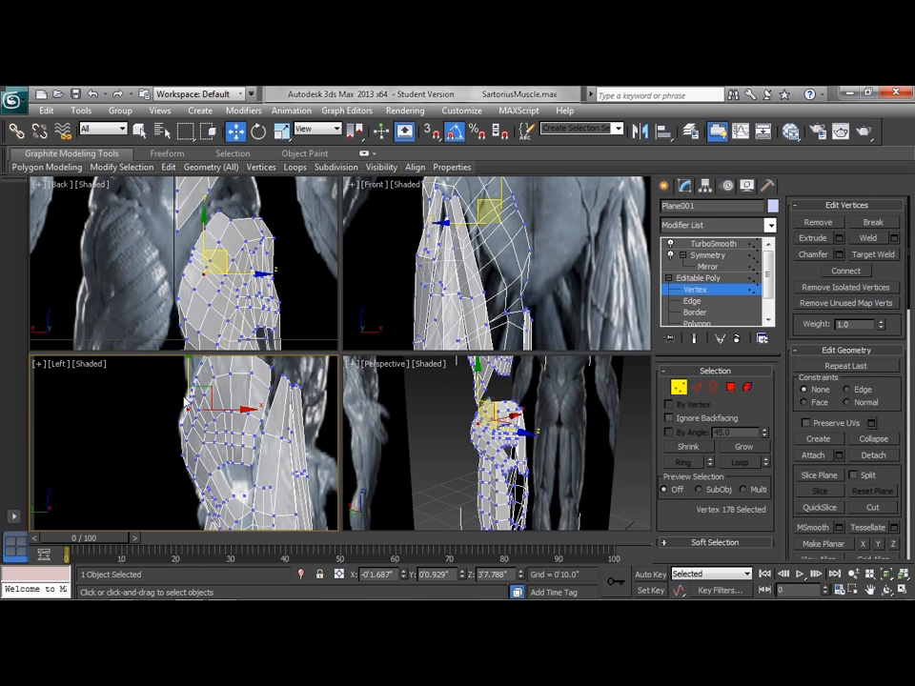
mouse_move(789, 393)
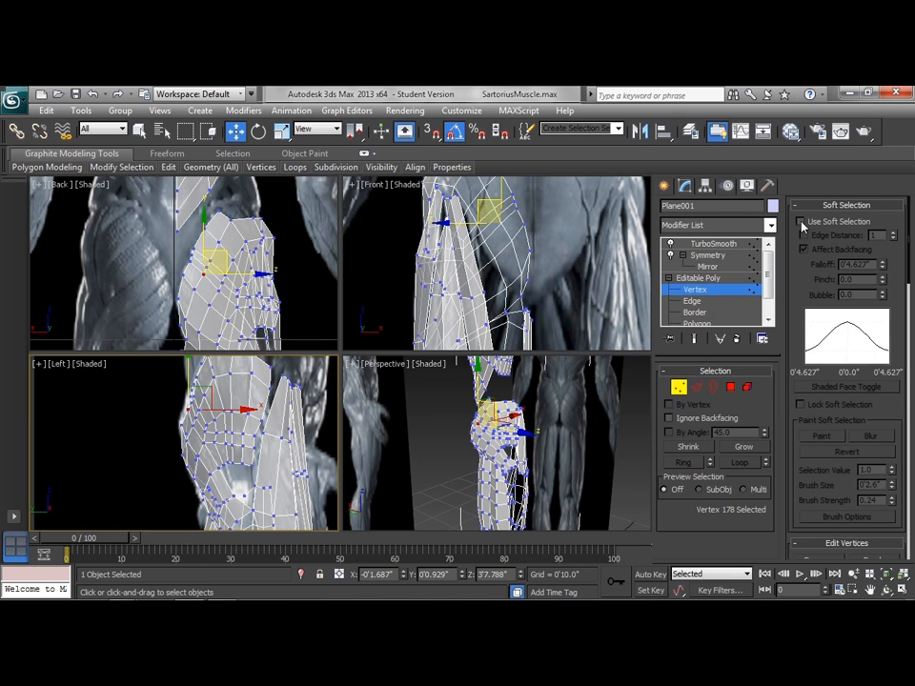
left_click(801, 221)
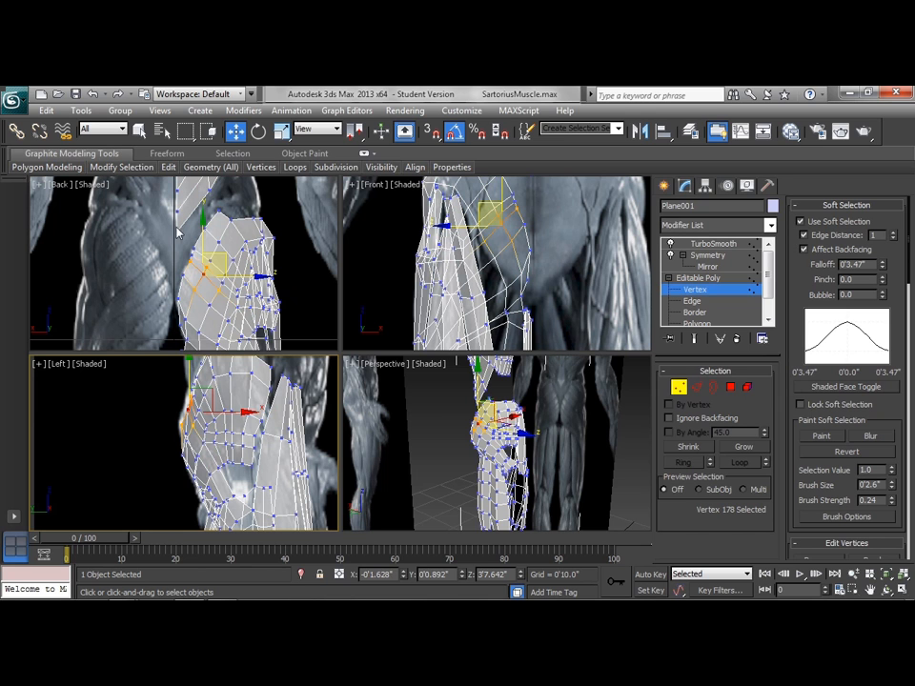
mouse_move(896, 259)
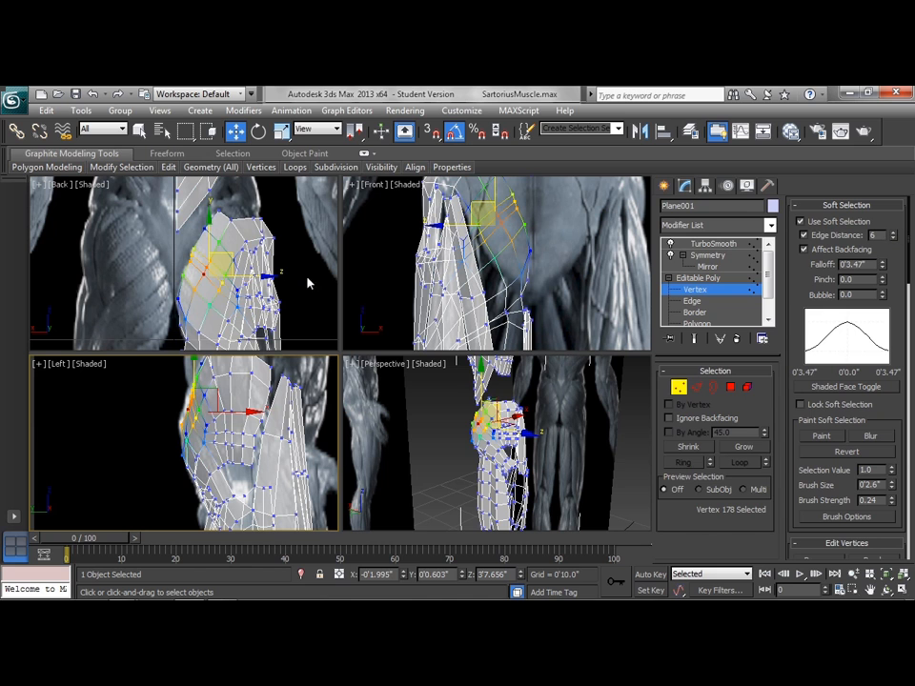
right_click(309, 283)
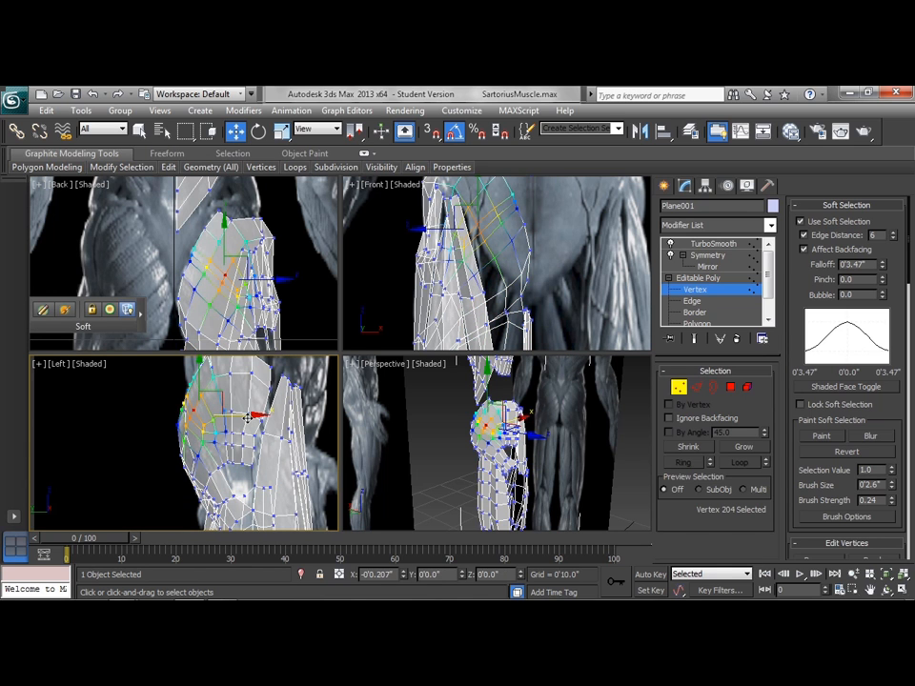
left_click_drag(244, 420, 229, 429)
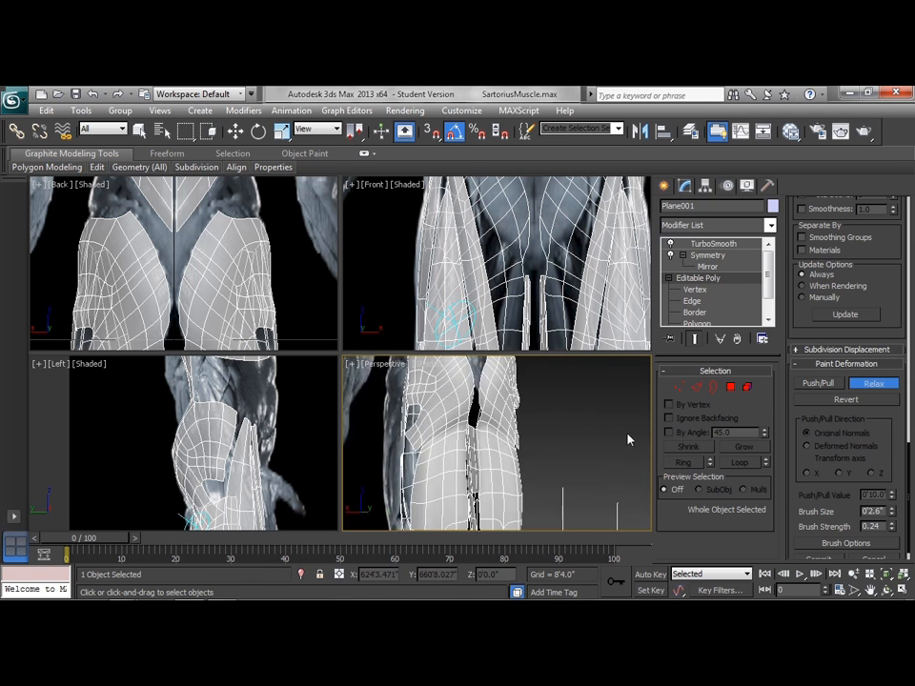
Marquee-select thigh vertices with Soft Selection and push them onto the muscle sculpt.
left_click(694, 290)
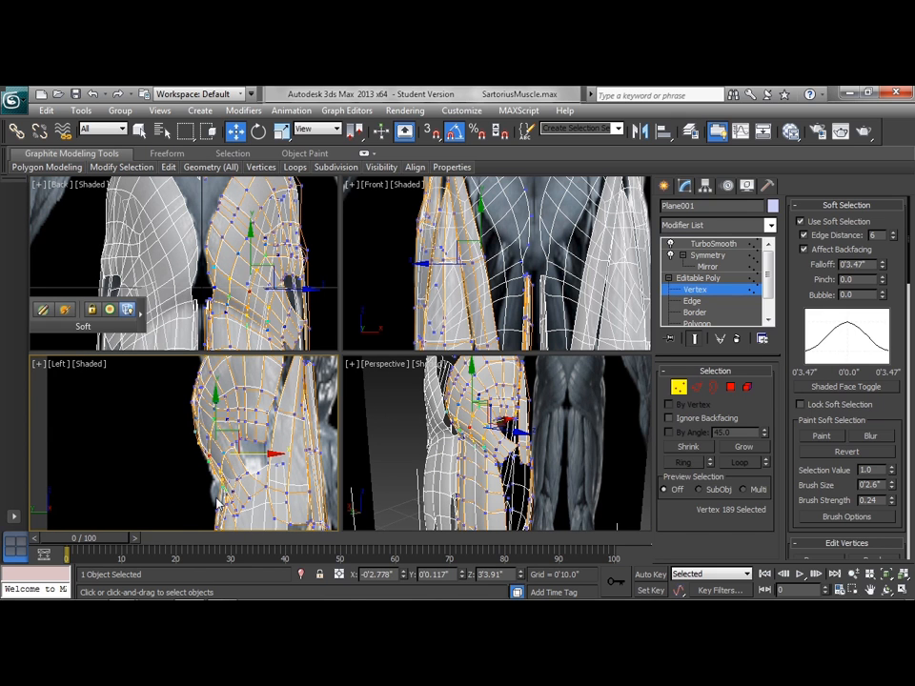
left_click_drag(239, 468, 276, 486)
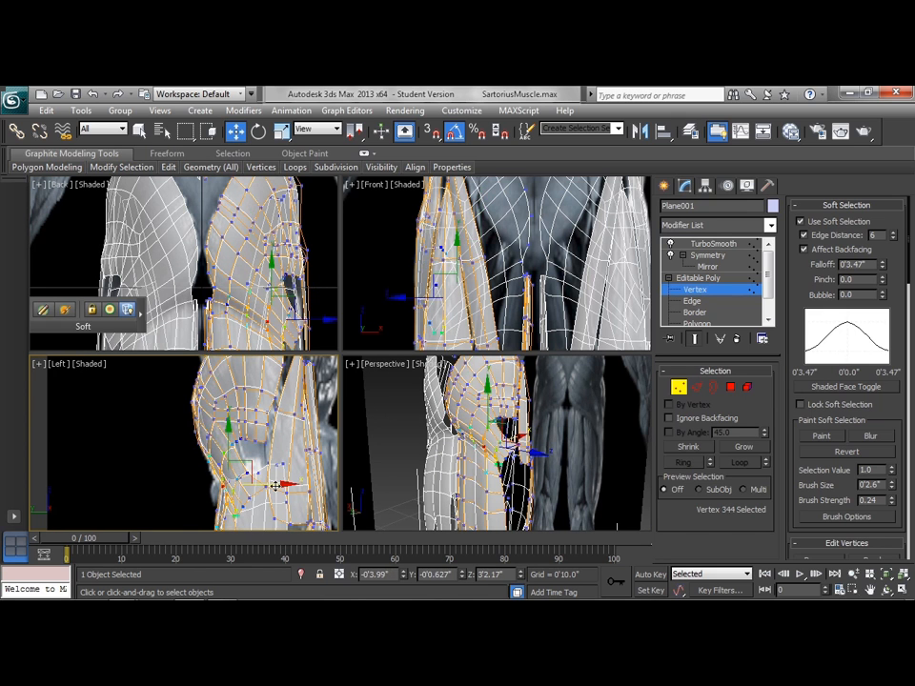
left_click_drag(276, 486, 290, 486)
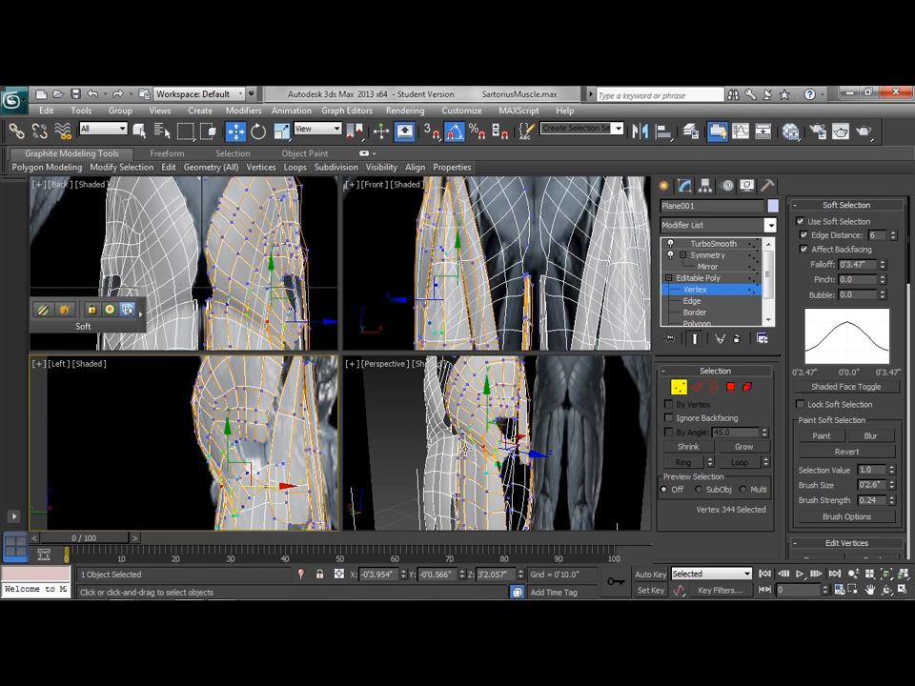